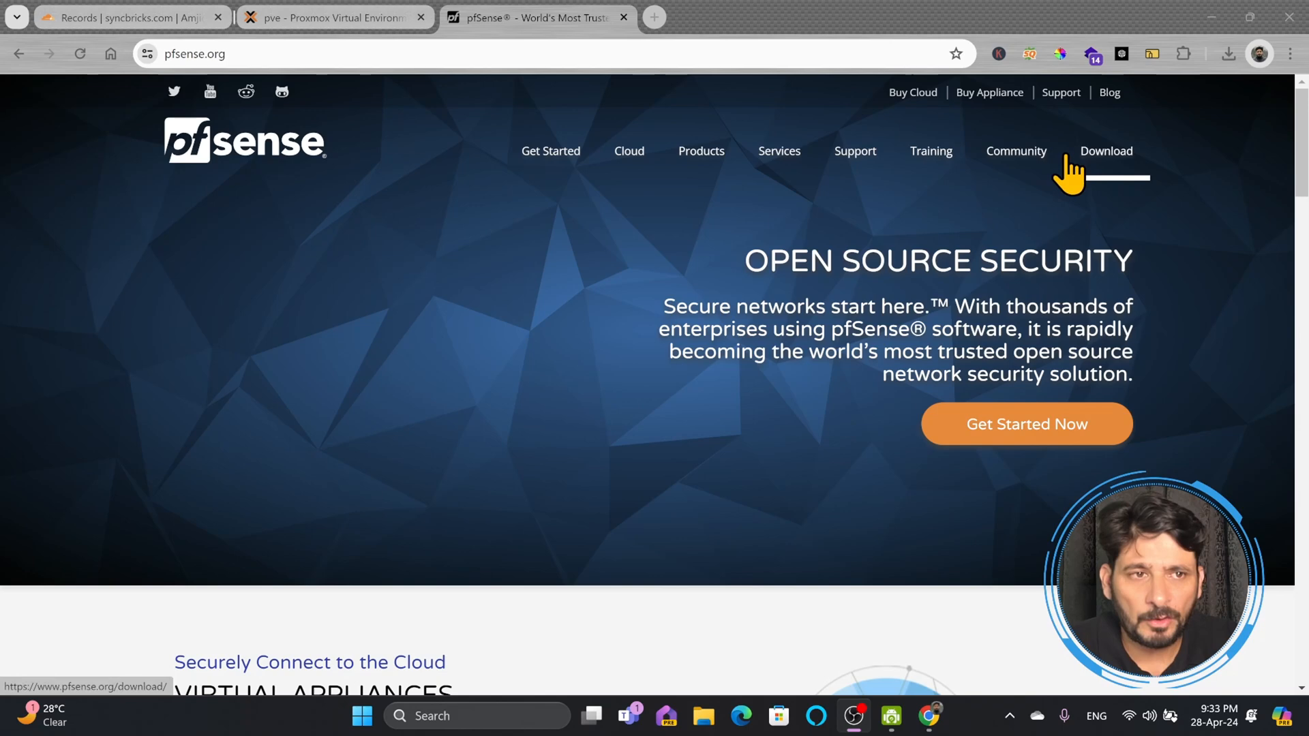
Select pfSense 2.7.2 with AMD64 (64-bit) architecture and the DVD Image (ISO) installer
left_click(1106, 151)
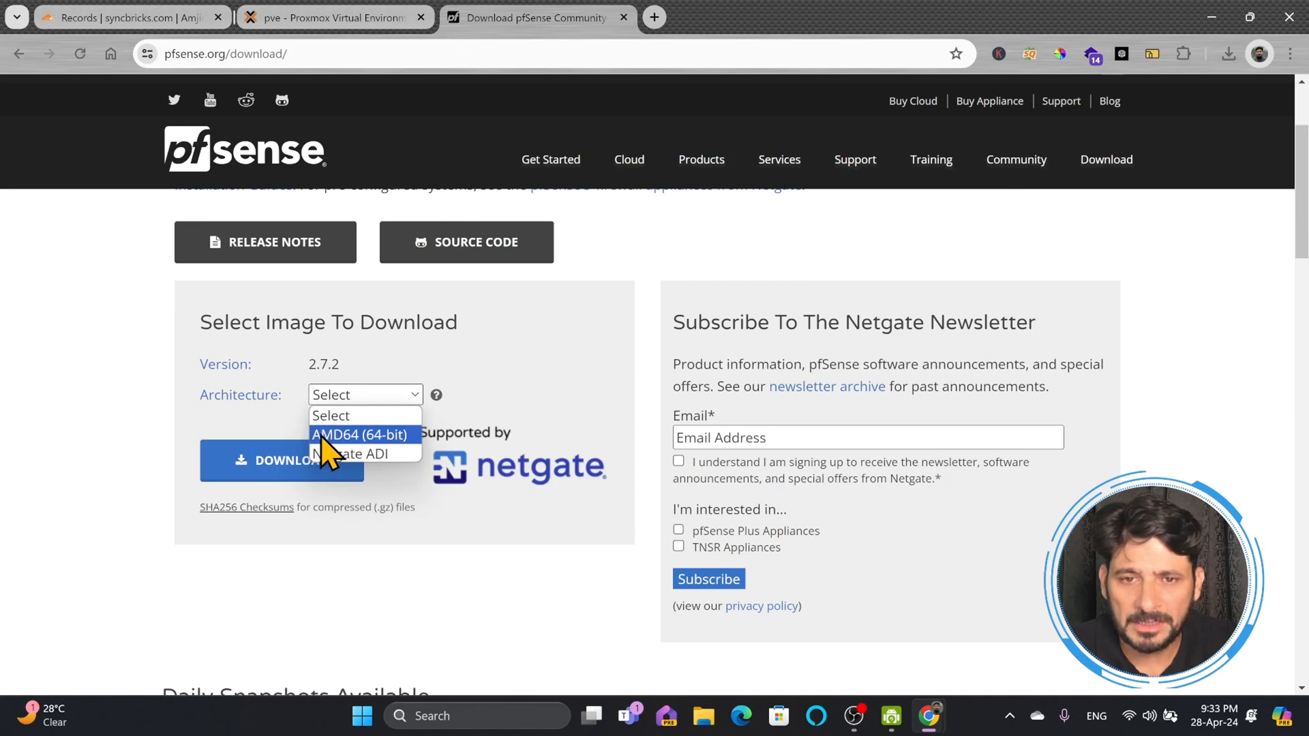
left_click(358, 434)
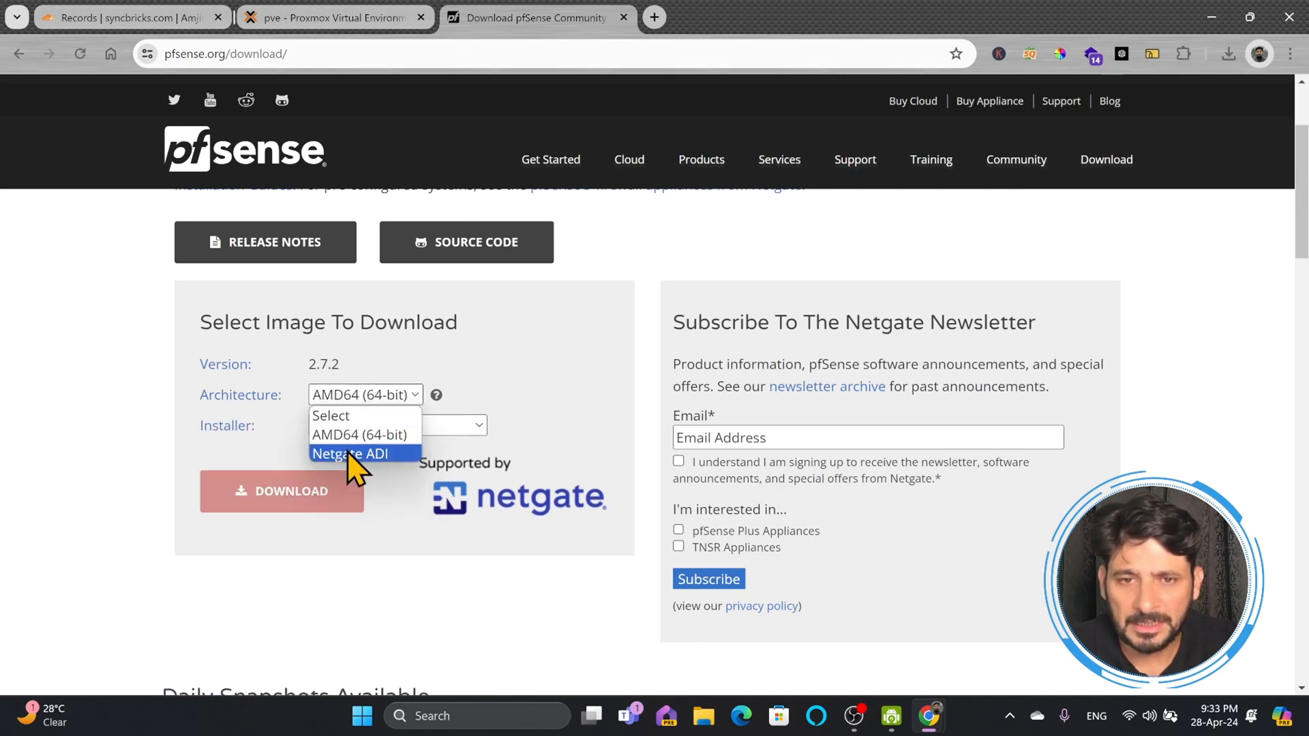
mouse_move(359, 435)
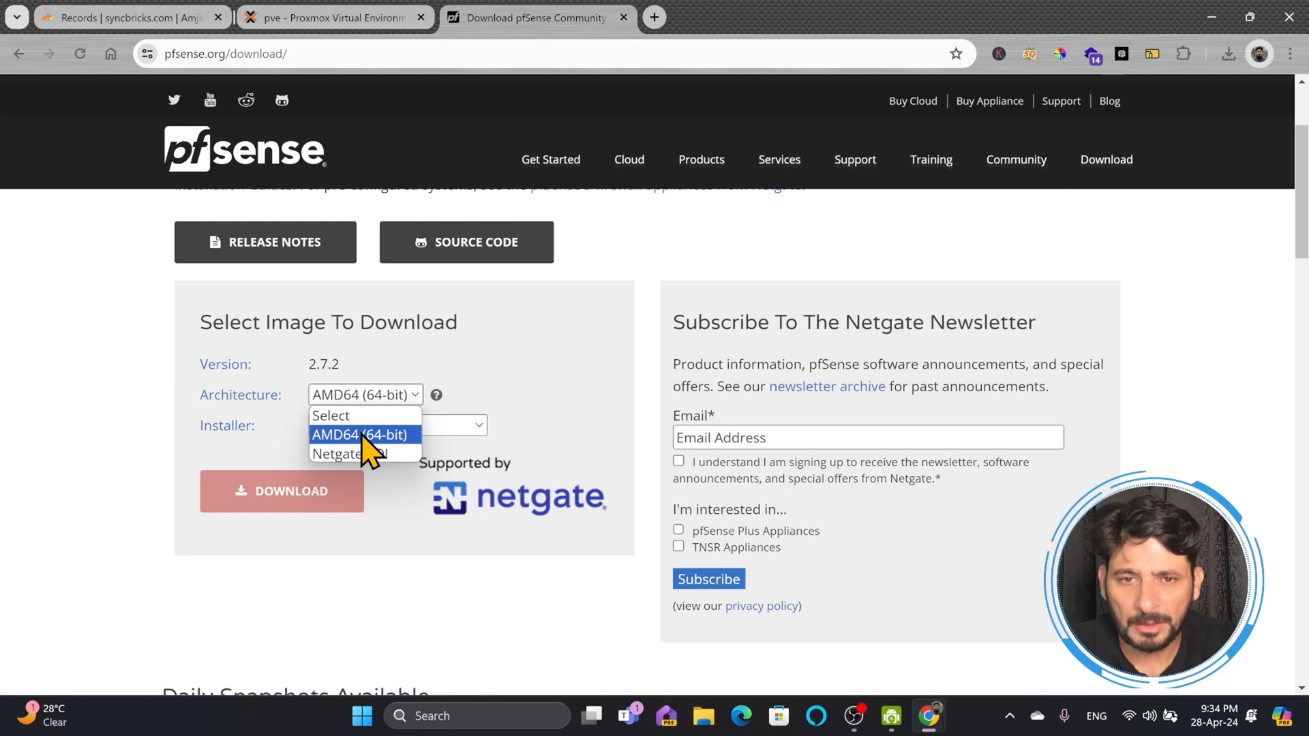
left_click(360, 434)
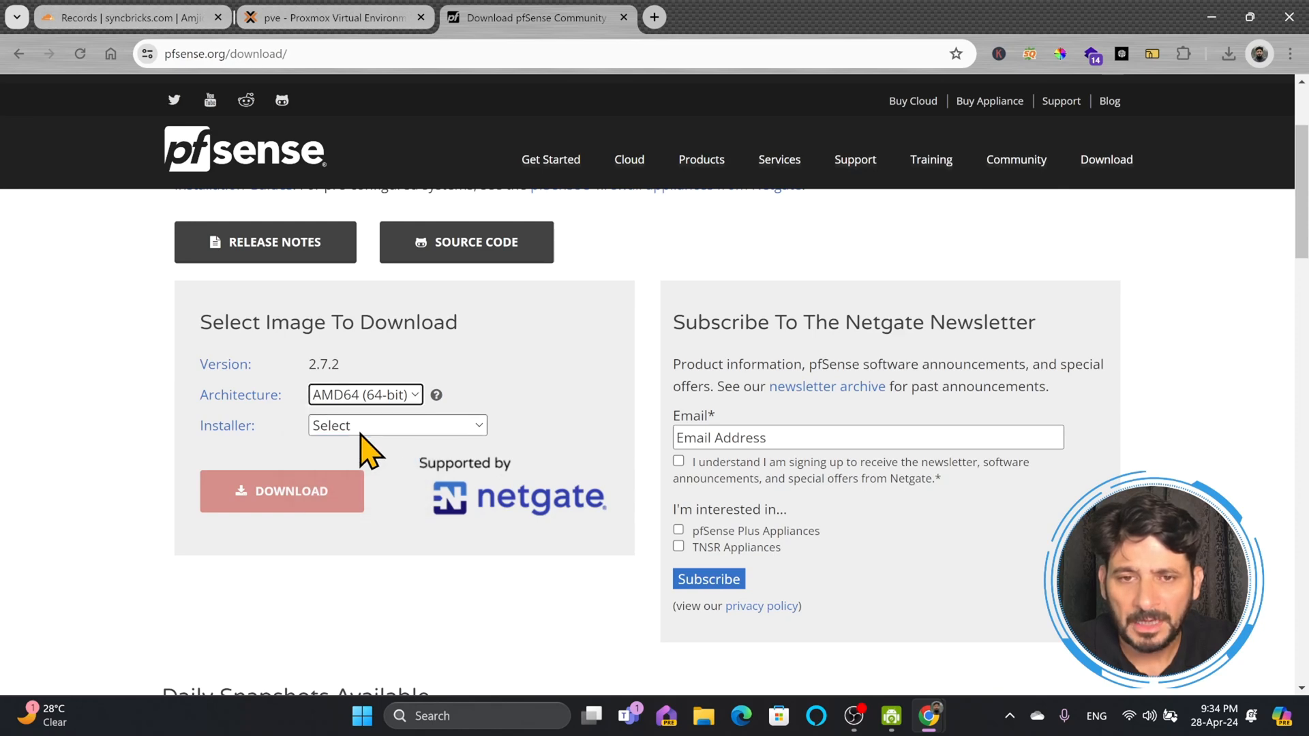
left_click(397, 425)
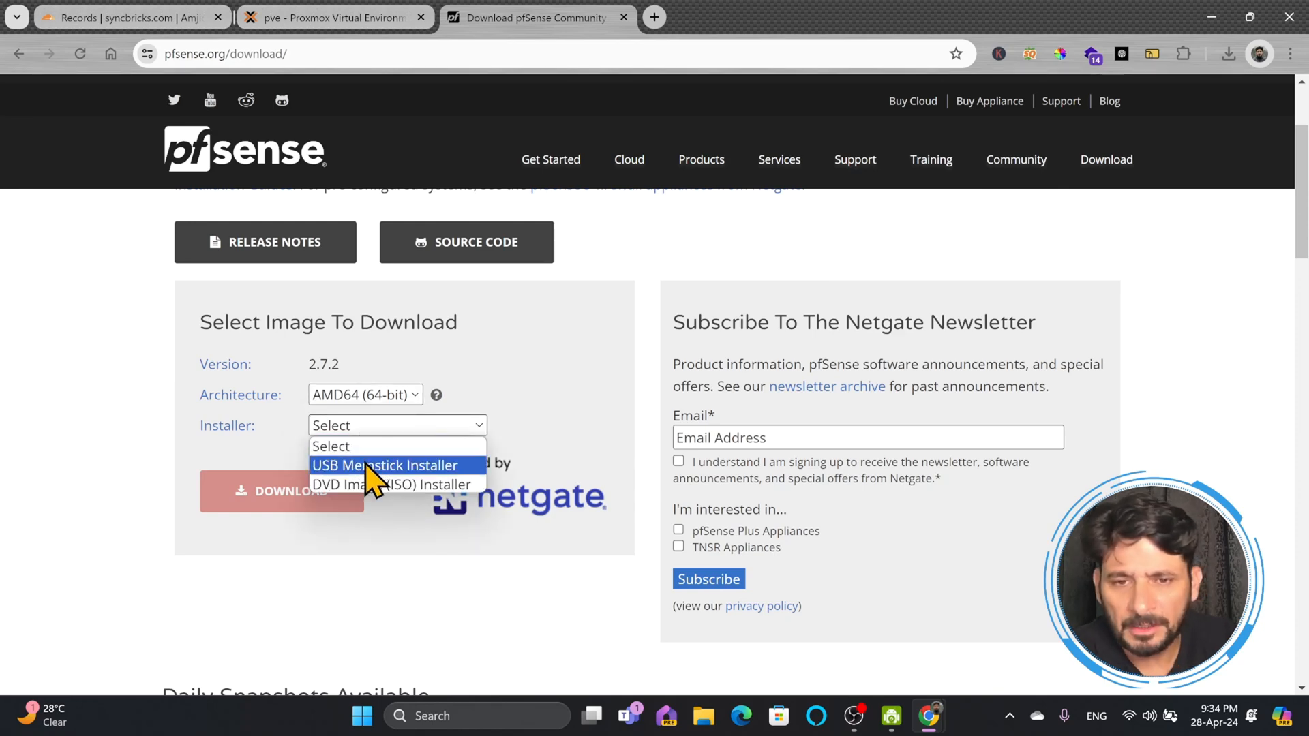
left_click(395, 484)
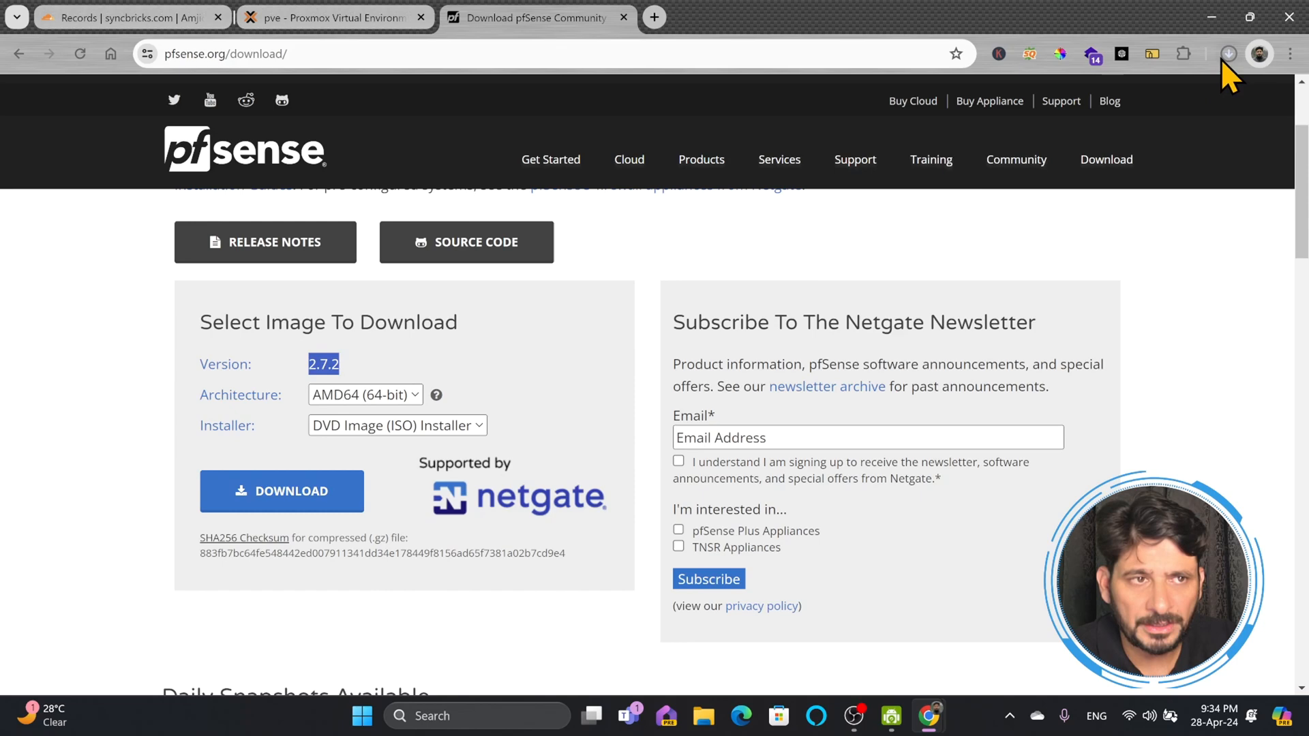
left_click(1227, 53)
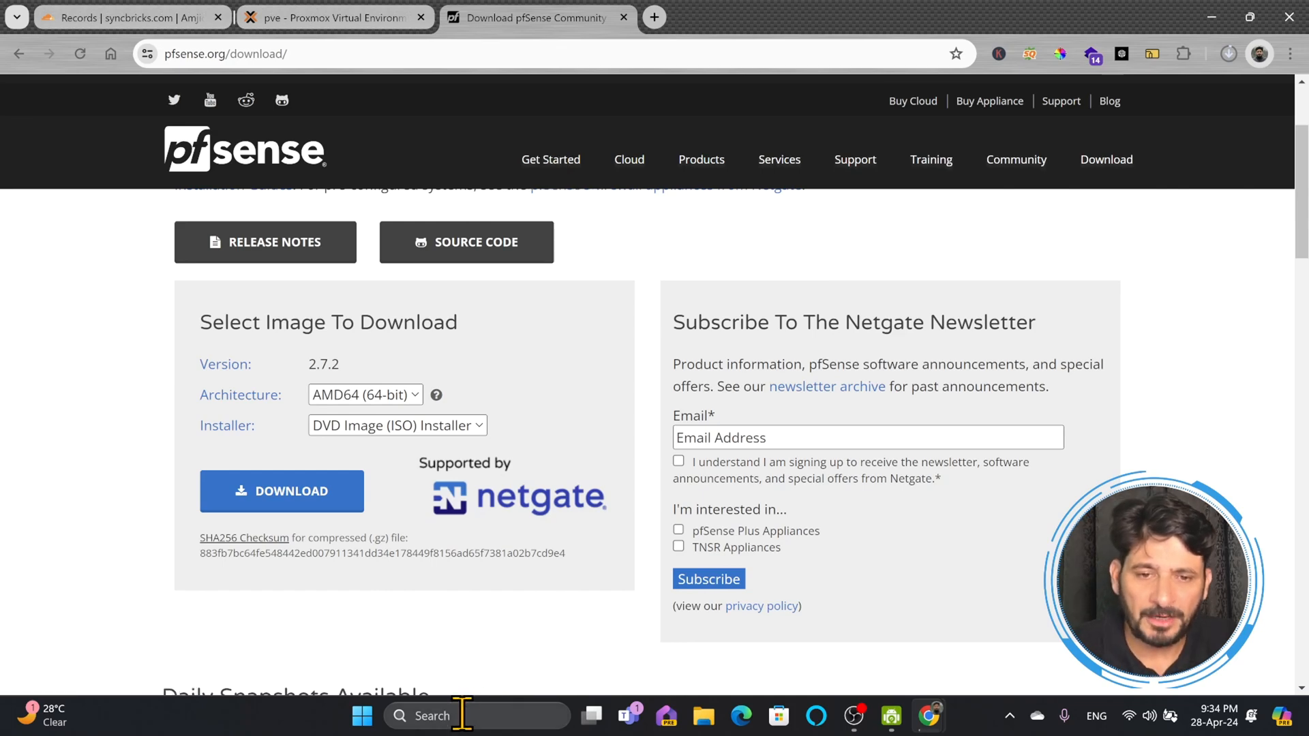
Search for balenaEtcher, reach its download list and choose the Windows installer
type("balenaEtcher")
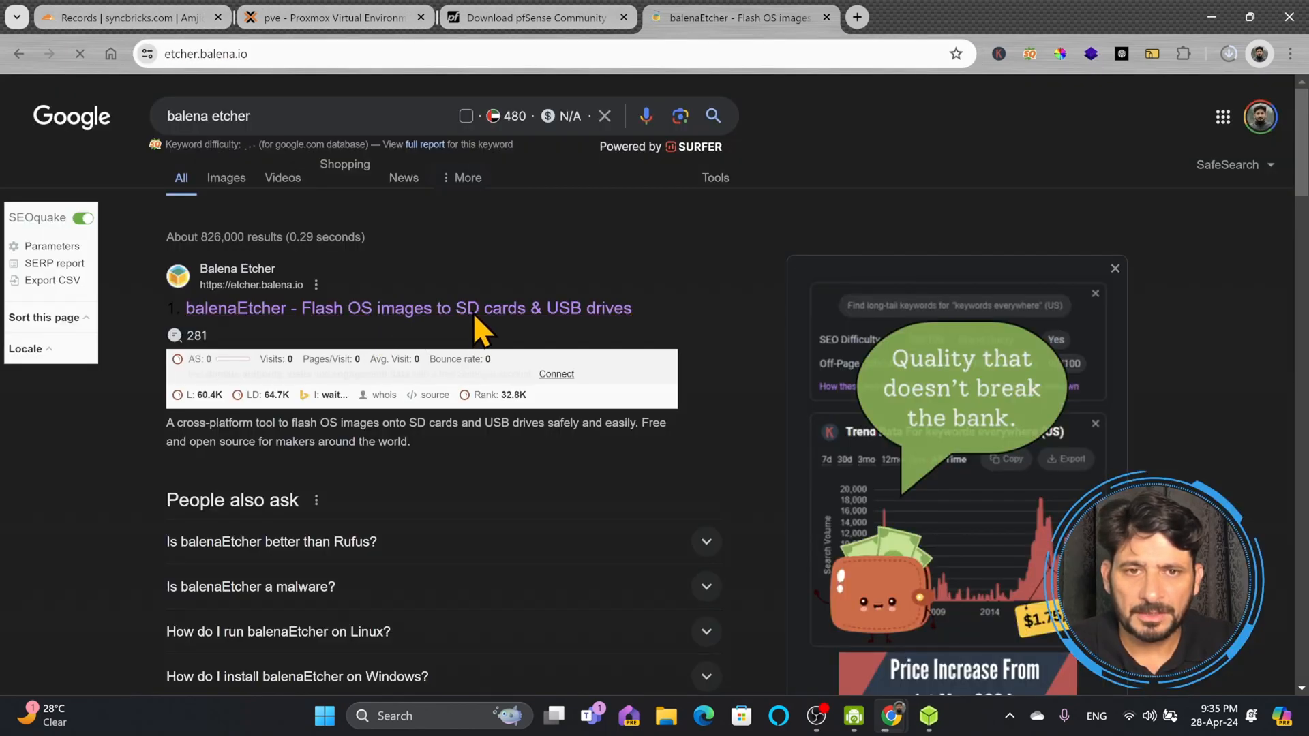
left_click(408, 308)
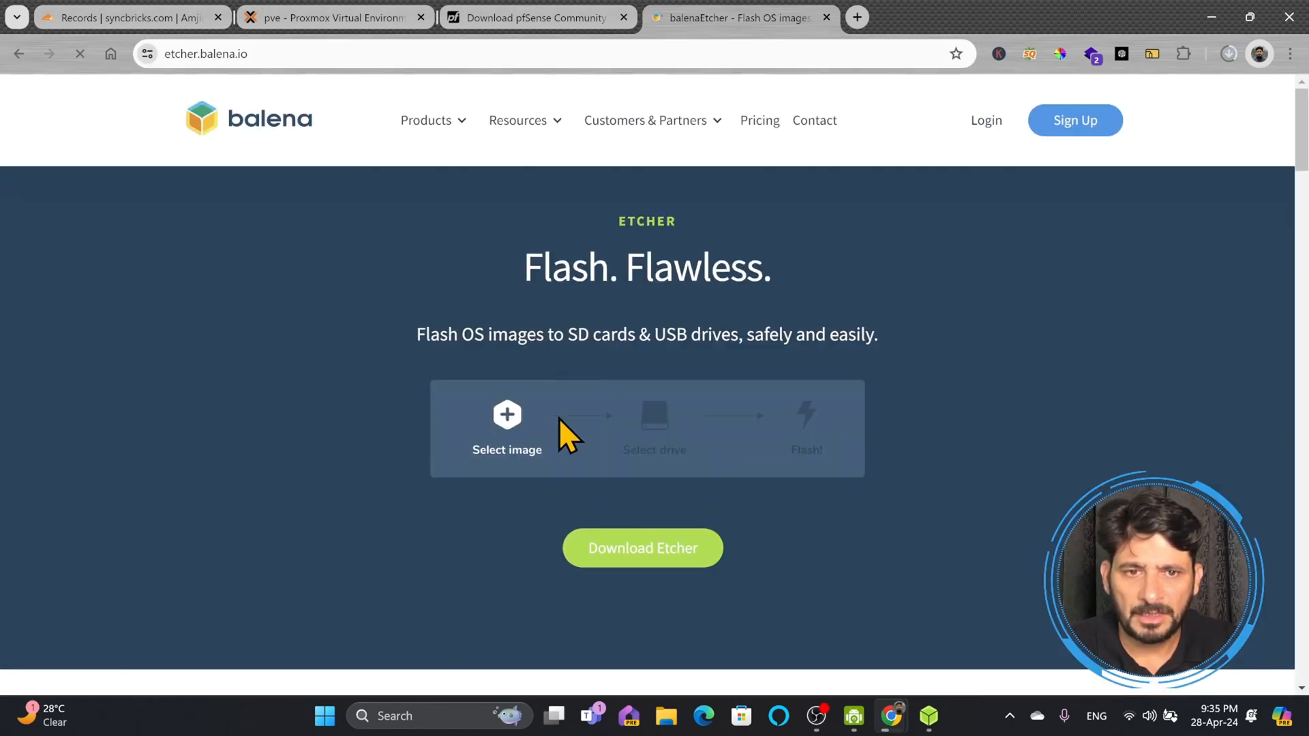
scroll("down", 3)
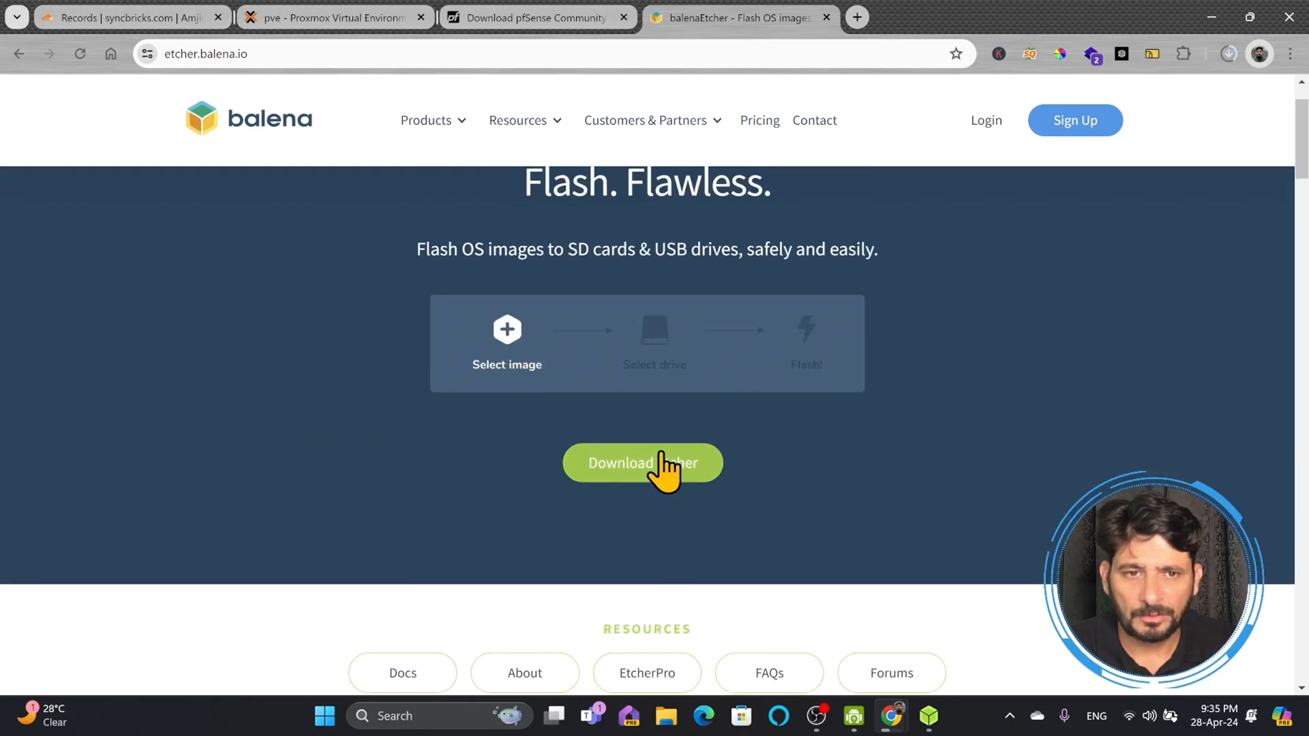
left_click(642, 464)
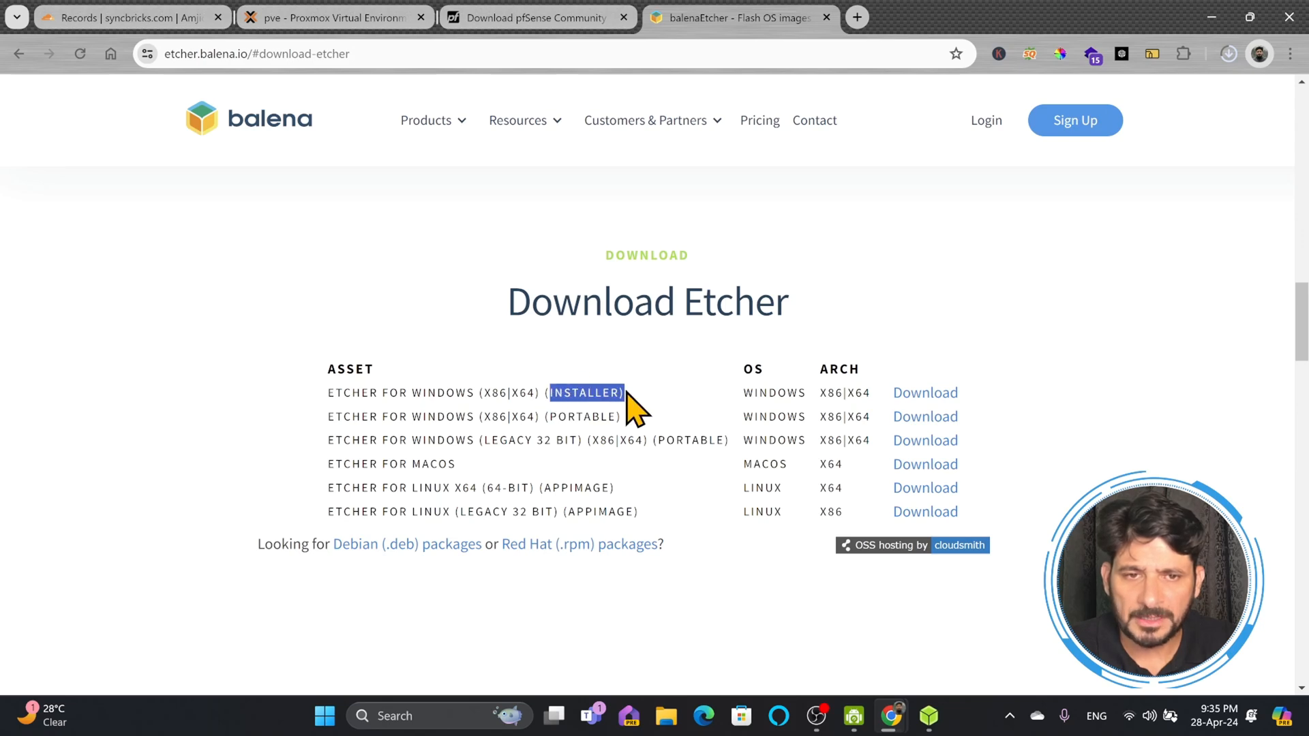
left_click(927, 715)
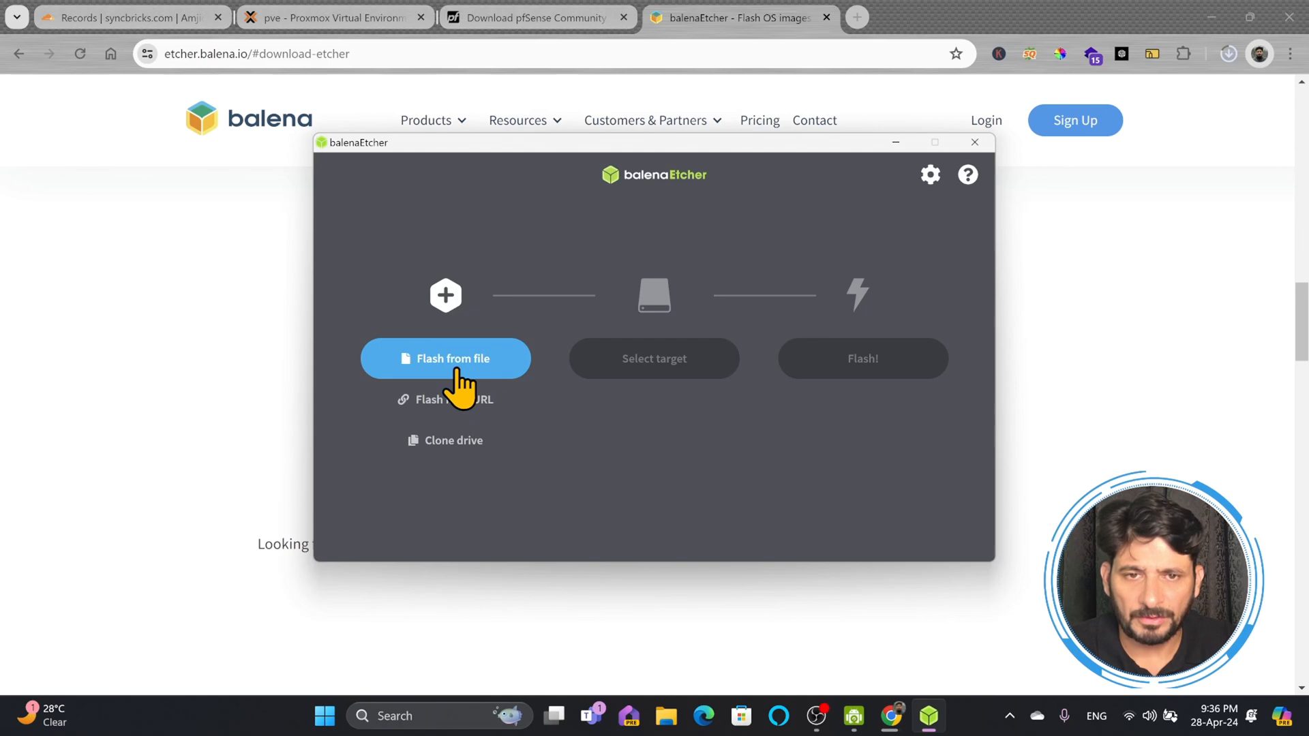
Flash from file and load pfSense-CE-2.7.2-RELEASE-amd64.iso as the image
left_click(444, 359)
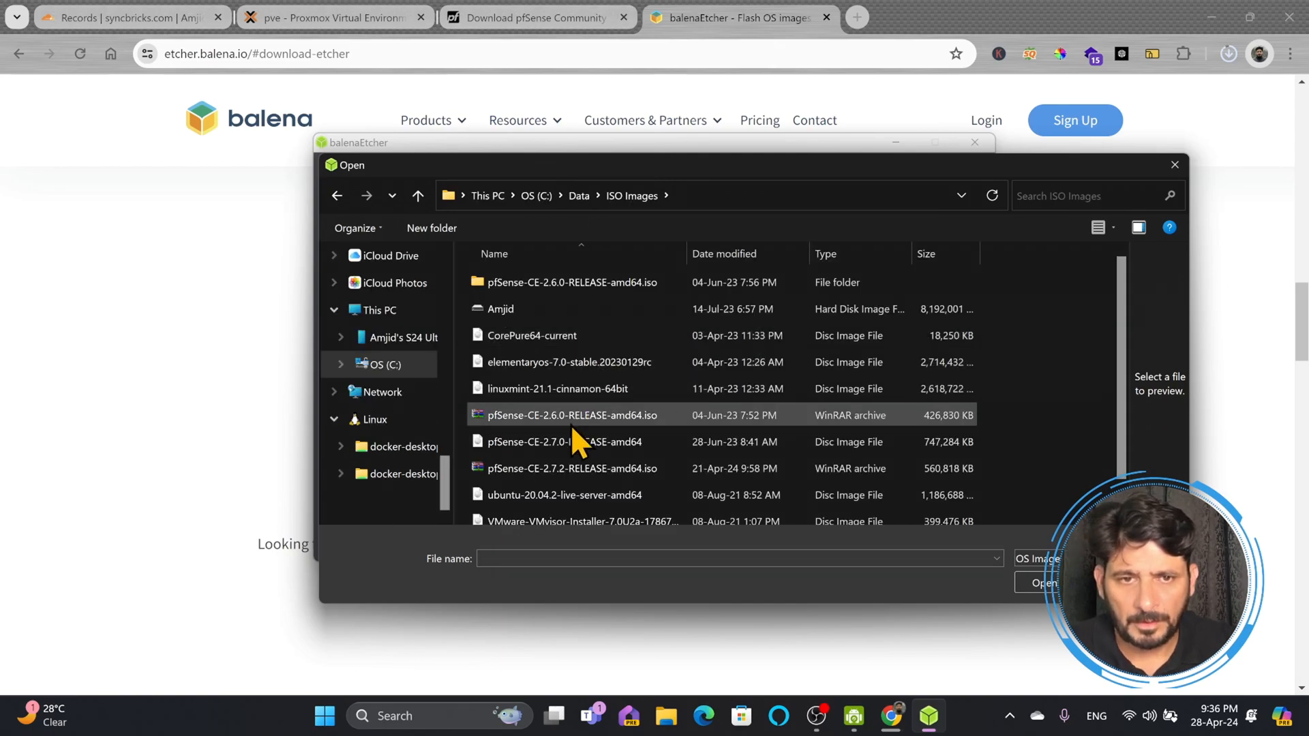
left_click(573, 468)
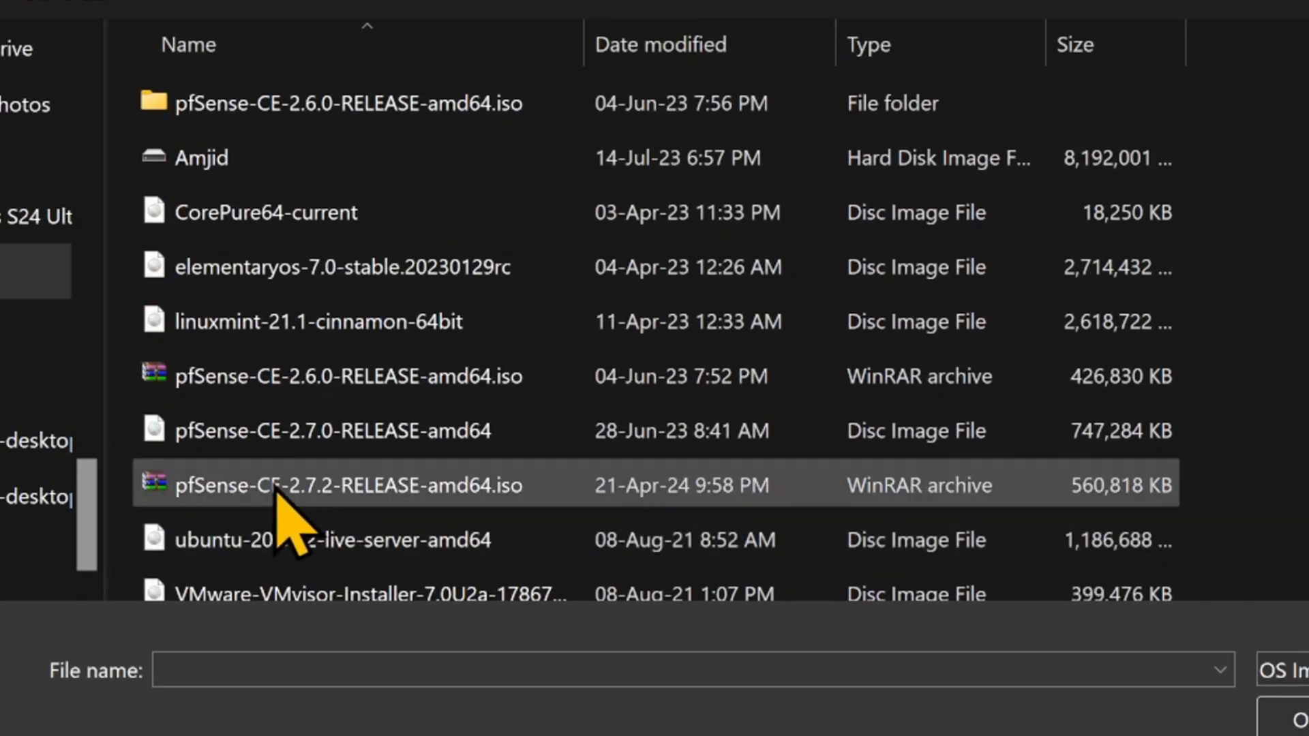
double_click(347, 485)
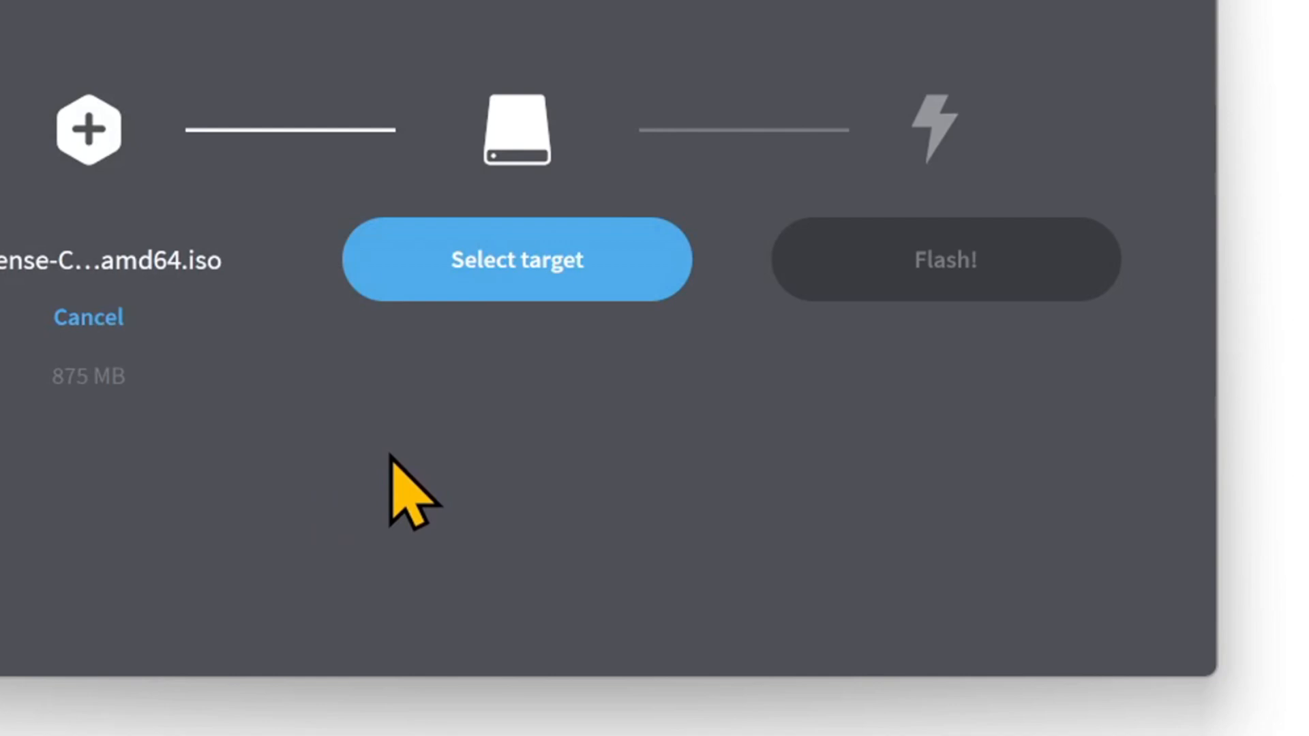